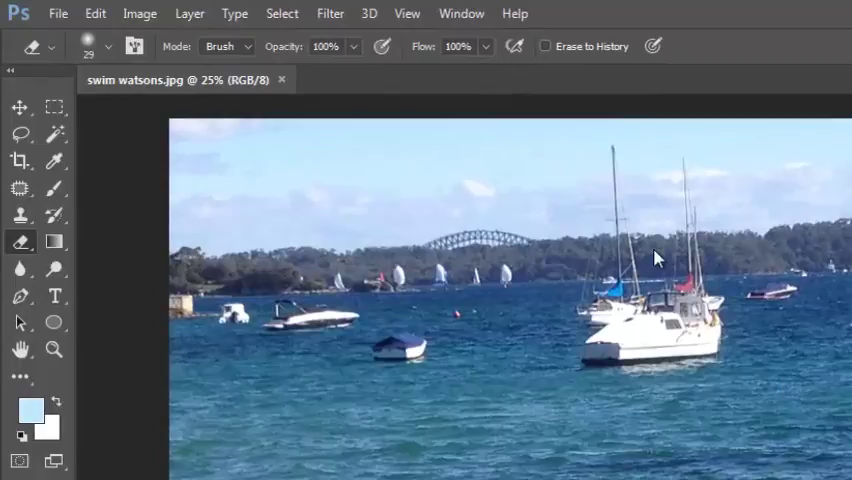
# Open Levels and raise the output shadow level, toggling Preview to compare.
pyautogui.click(139, 13)
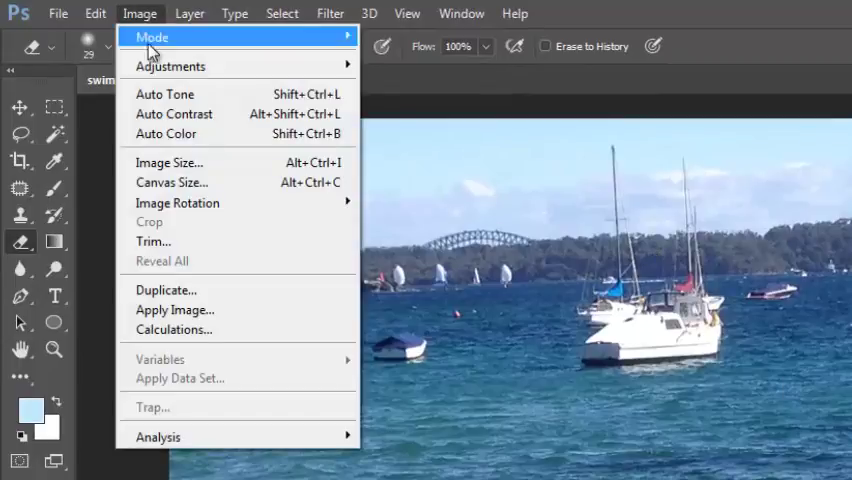
pyautogui.moveTo(170, 66)
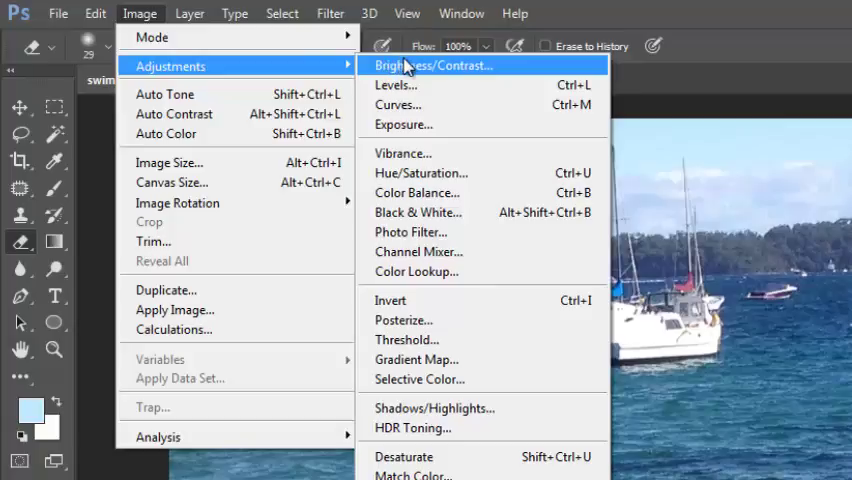
pyautogui.moveTo(396, 85)
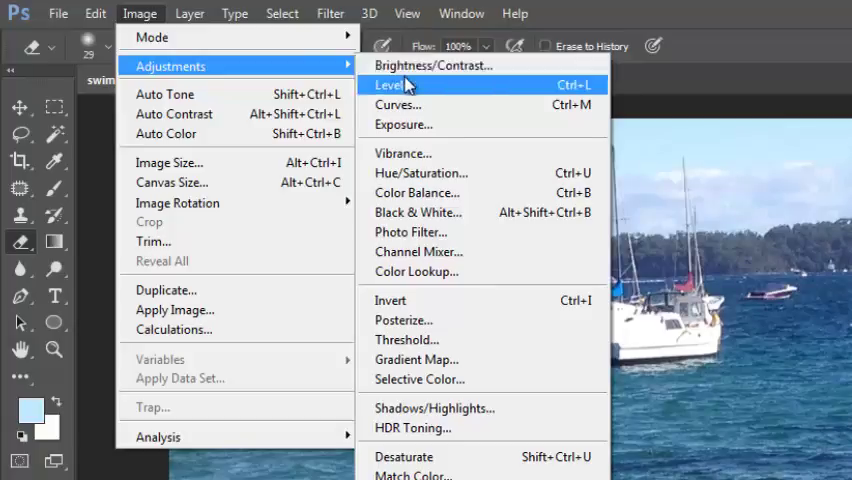
pyautogui.click(391, 84)
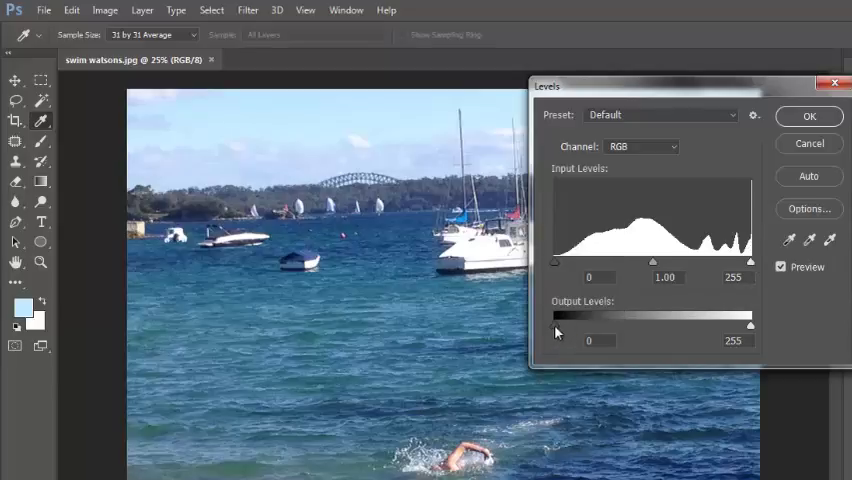
pyautogui.moveTo(552, 326); pyautogui.dragTo(574, 326)
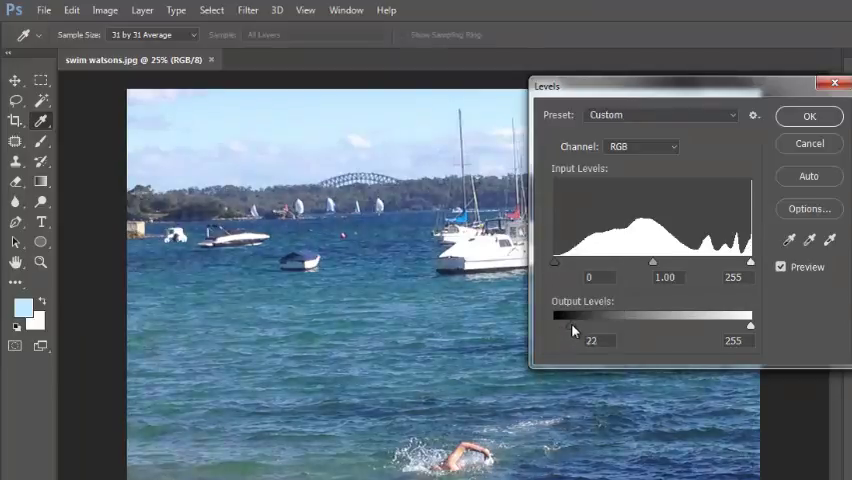
pyautogui.moveTo(551, 327); pyautogui.dragTo(600, 327)
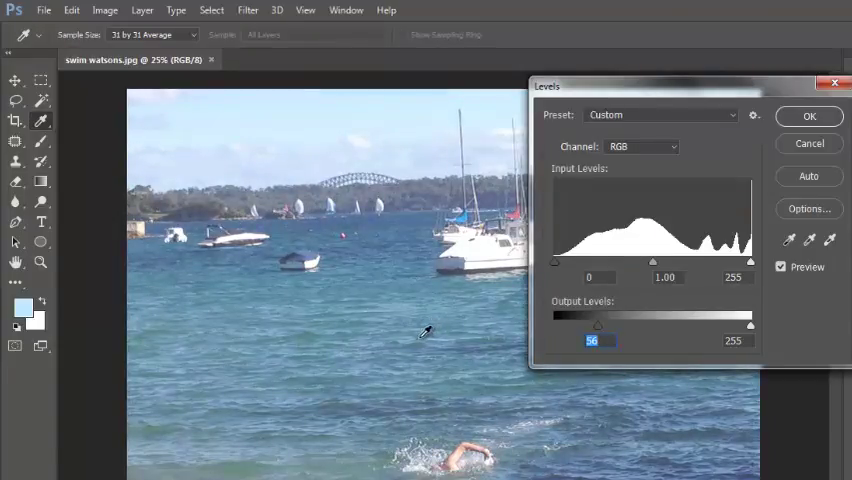
pyautogui.click(781, 267)
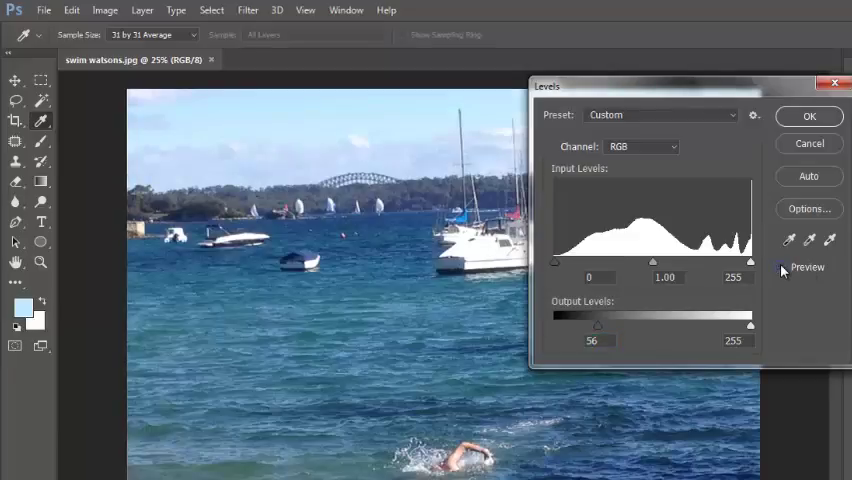
pyautogui.click(781, 267)
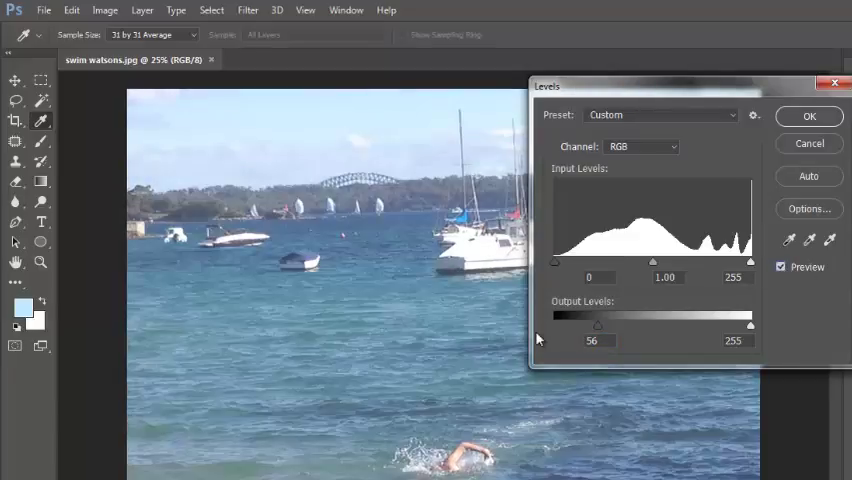
# Adjust the output shadow and highlight sliders, settling the output black point at 63.
pyautogui.moveTo(597, 325); pyautogui.dragTo(560, 325)
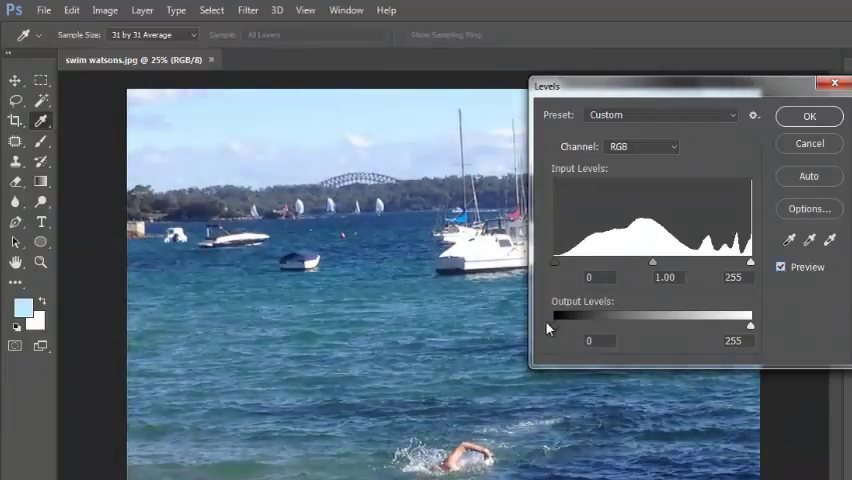
pyautogui.moveTo(552, 326); pyautogui.dragTo(572, 326)
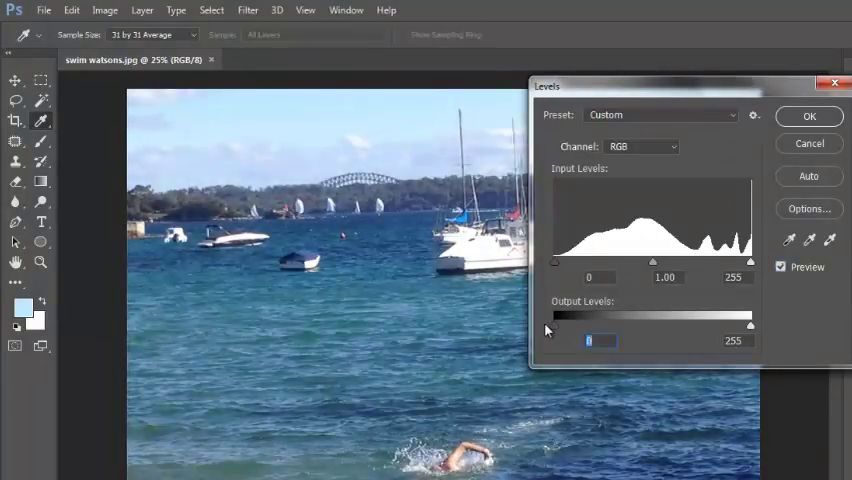
pyautogui.moveTo(751, 324); pyautogui.dragTo(748, 324)
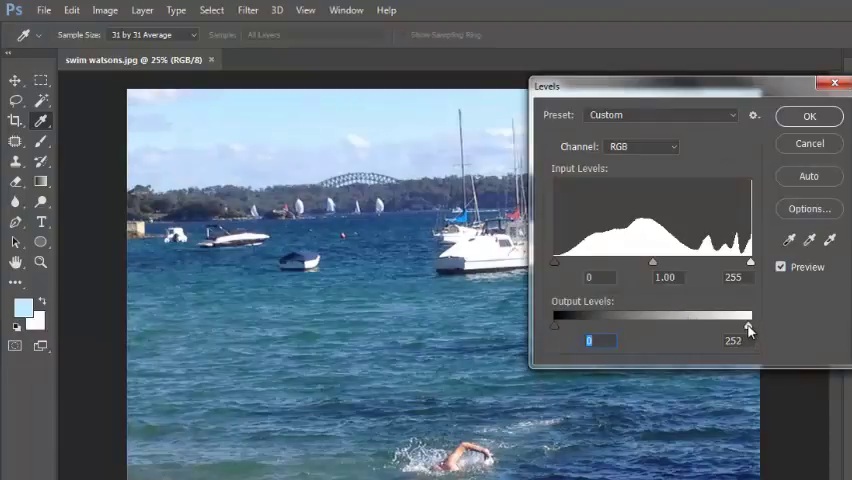
pyautogui.moveTo(750, 327); pyautogui.dragTo(720, 327)
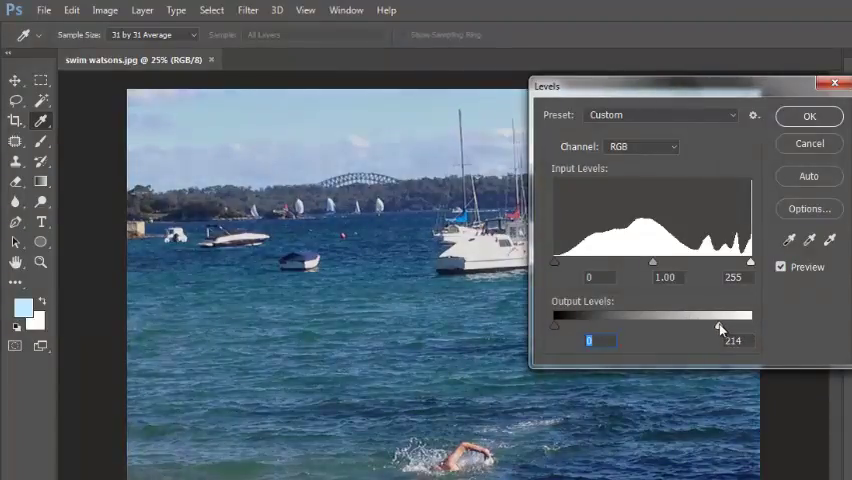
pyautogui.moveTo(720, 326); pyautogui.dragTo(751, 326)
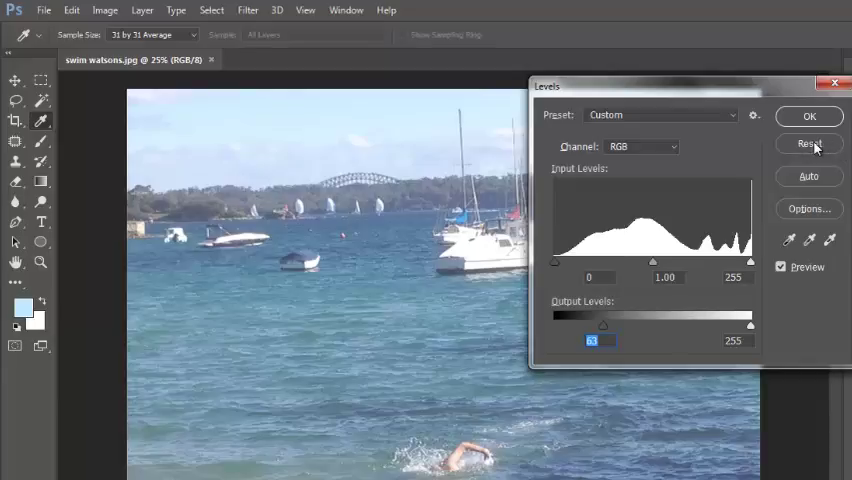
# Reset Levels and set the input black slider to 36.
pyautogui.click(809, 143)
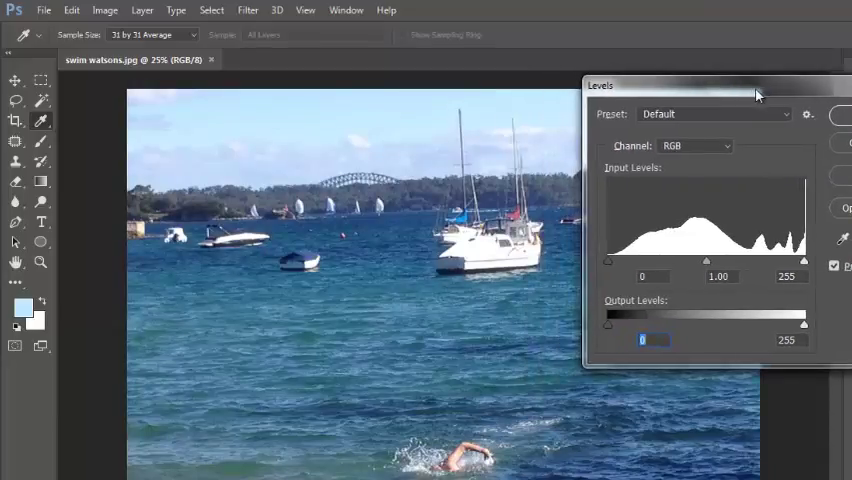
pyautogui.moveTo(608, 264)
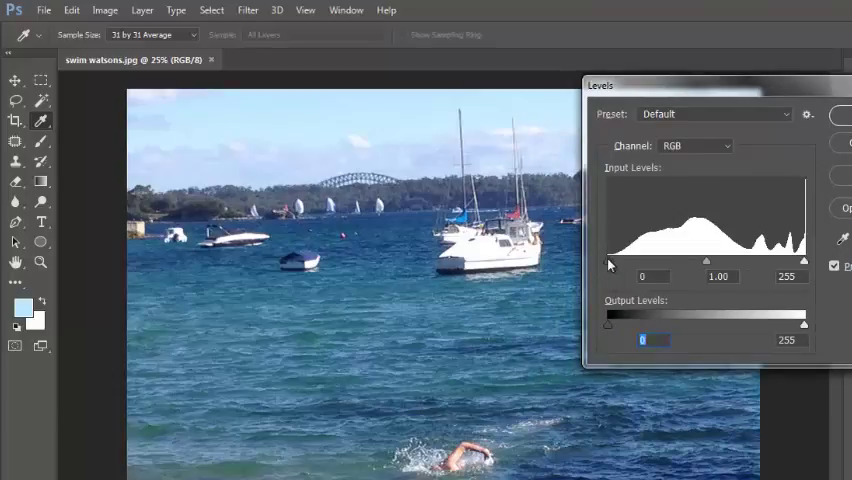
pyautogui.moveTo(605, 267)
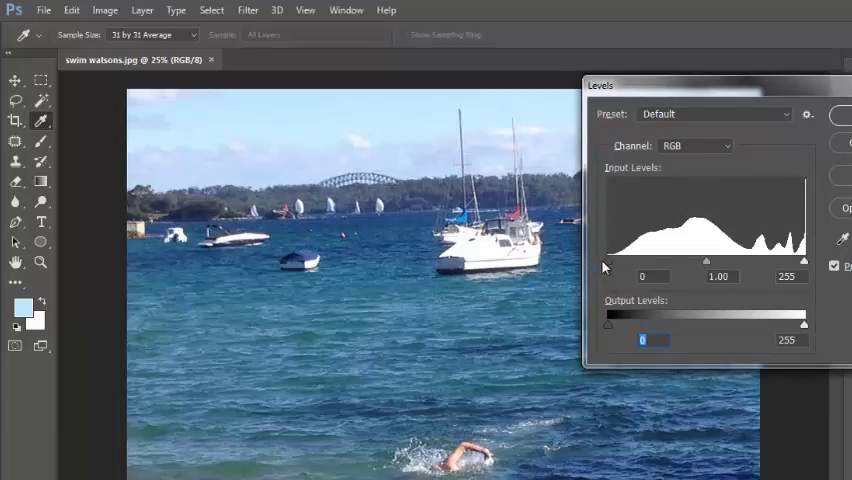
pyautogui.moveTo(607, 261); pyautogui.dragTo(627, 261)
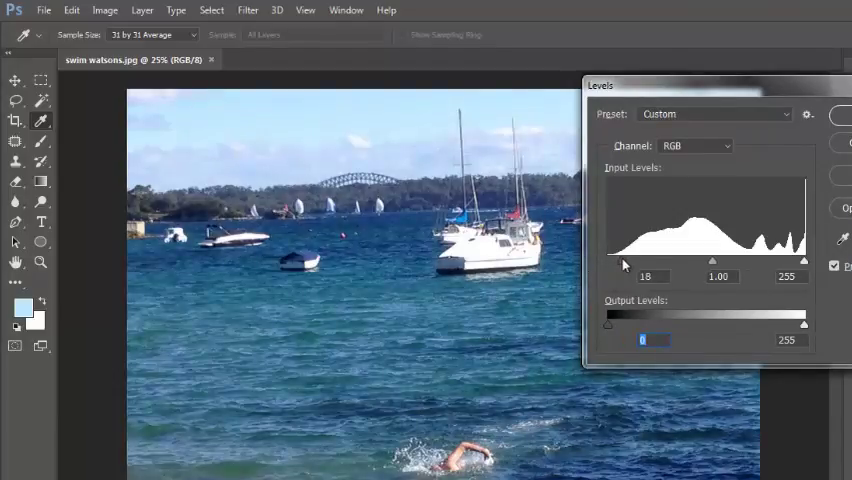
pyautogui.moveTo(620, 261); pyautogui.dragTo(624, 261)
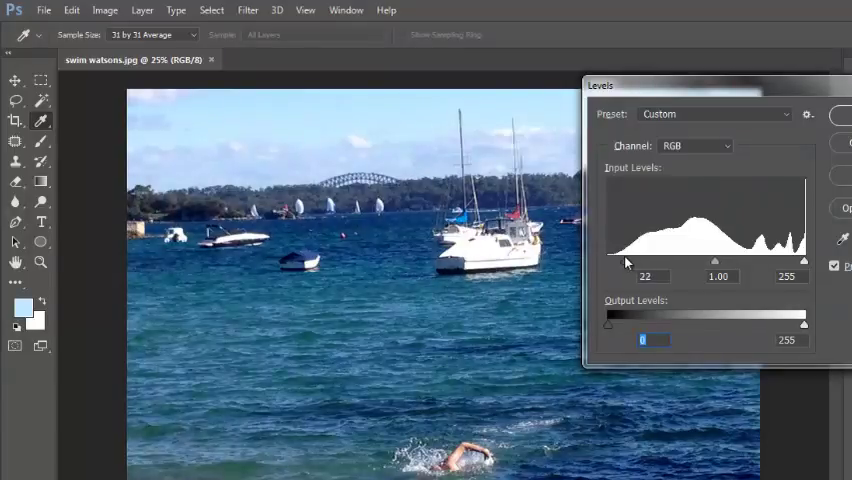
pyautogui.moveTo(618, 260); pyautogui.dragTo(635, 260)
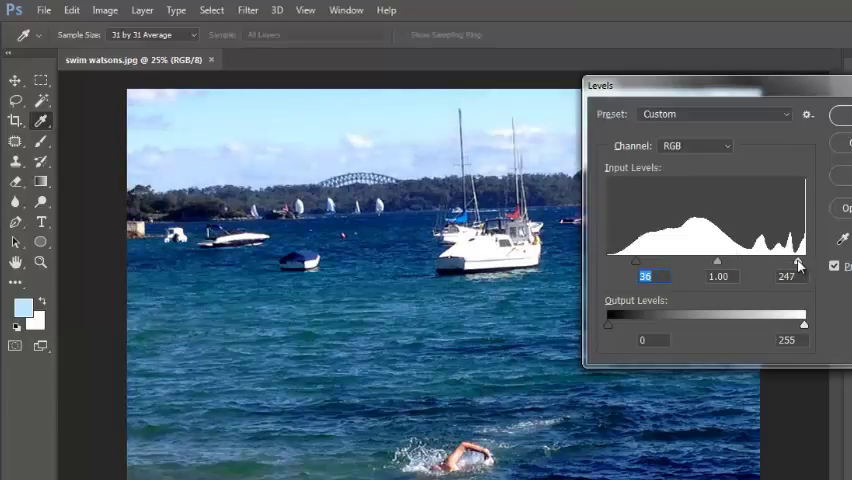
# Try the white slider, return it to 255, and set midtones to 0.89.
pyautogui.moveTo(800, 262); pyautogui.dragTo(785, 262)
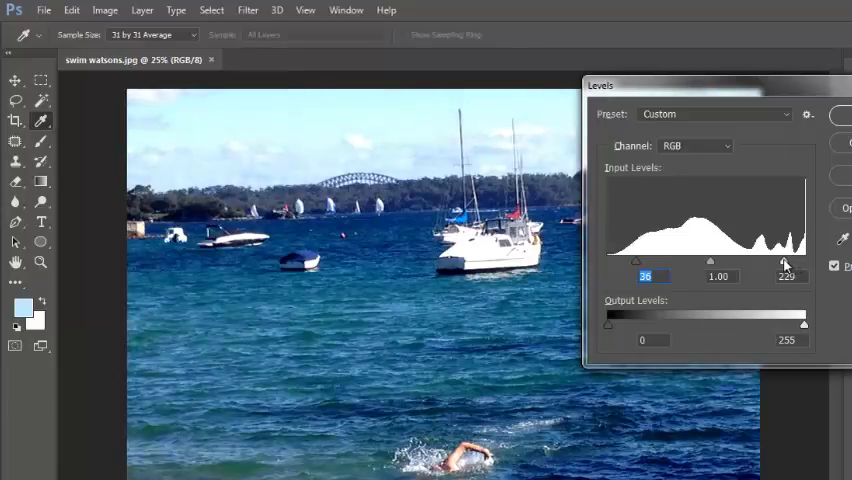
pyautogui.moveTo(785, 261); pyautogui.dragTo(765, 261)
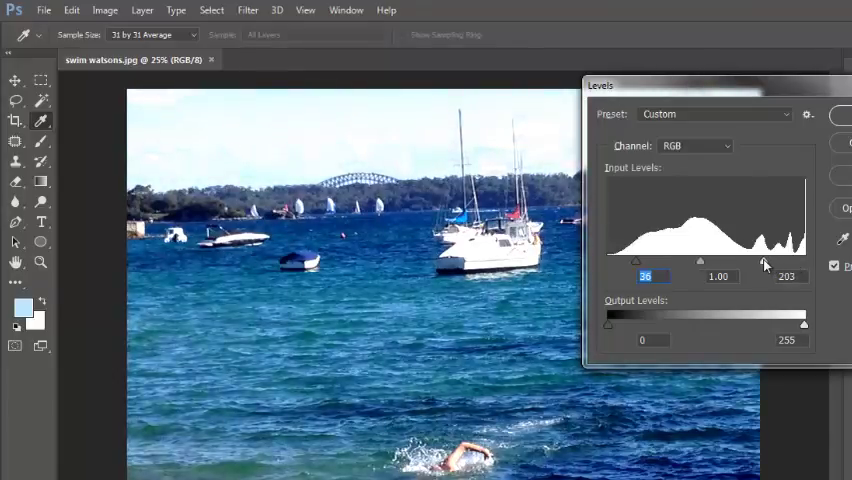
pyautogui.moveTo(800, 260); pyautogui.dragTo(790, 260)
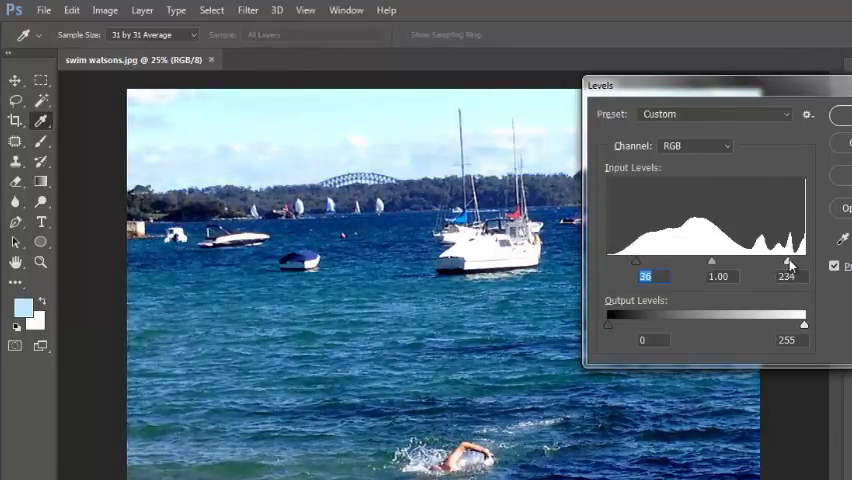
pyautogui.moveTo(789, 260); pyautogui.dragTo(805, 260)
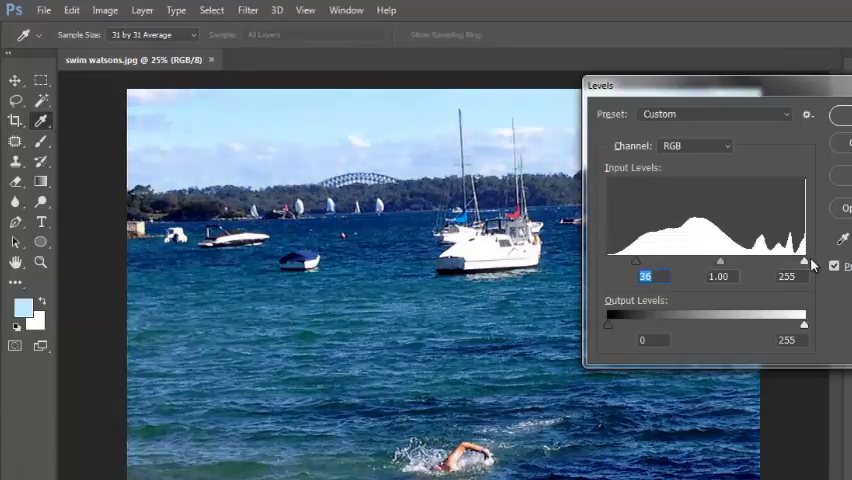
pyautogui.click(787, 277)
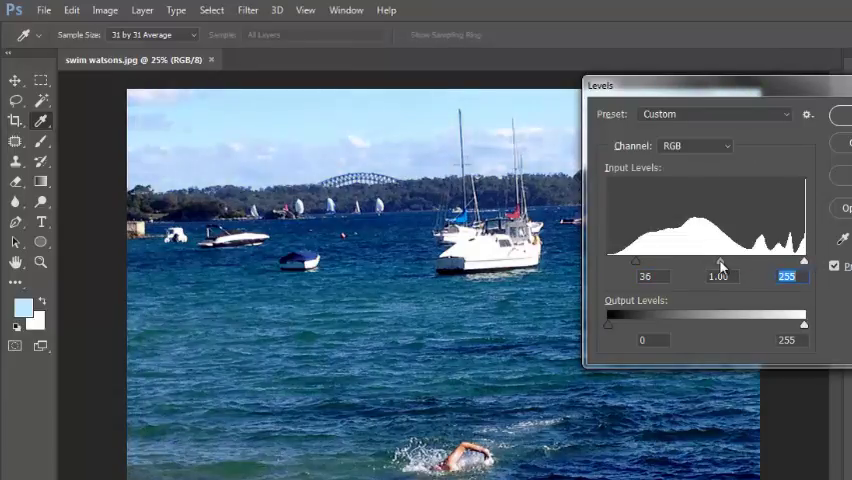
pyautogui.moveTo(722, 261); pyautogui.dragTo(707, 261)
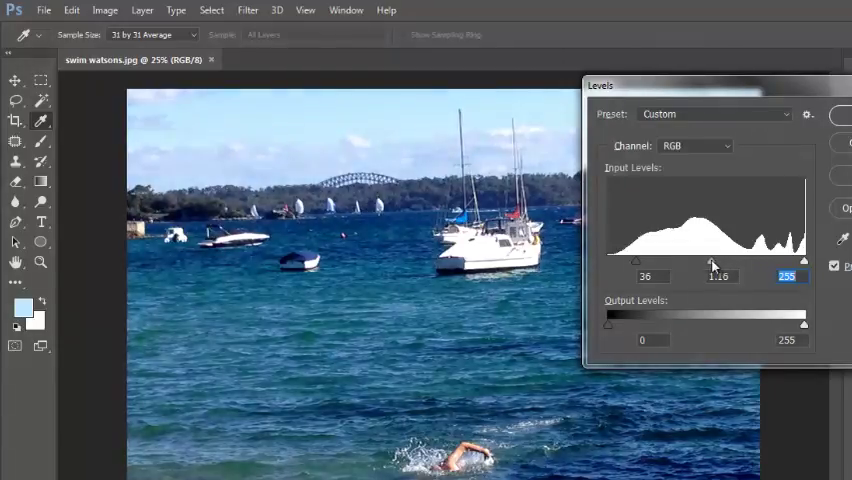
pyautogui.moveTo(712, 261); pyautogui.dragTo(722, 261)
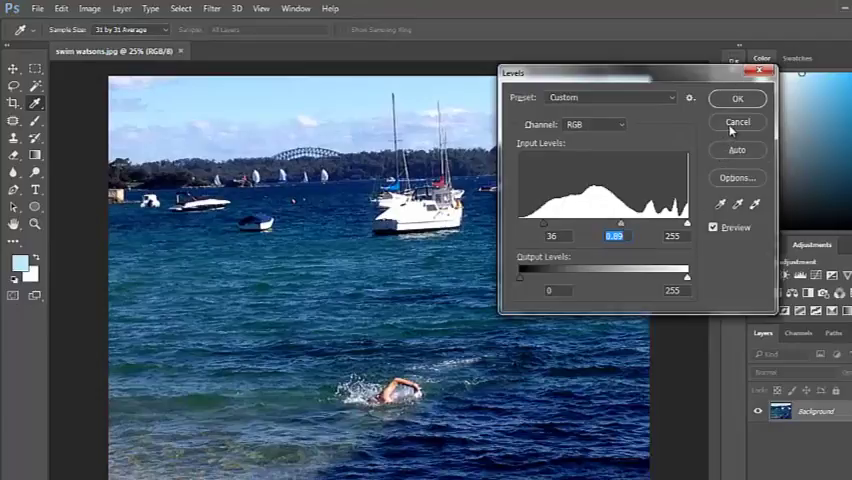
pyautogui.click(737, 121)
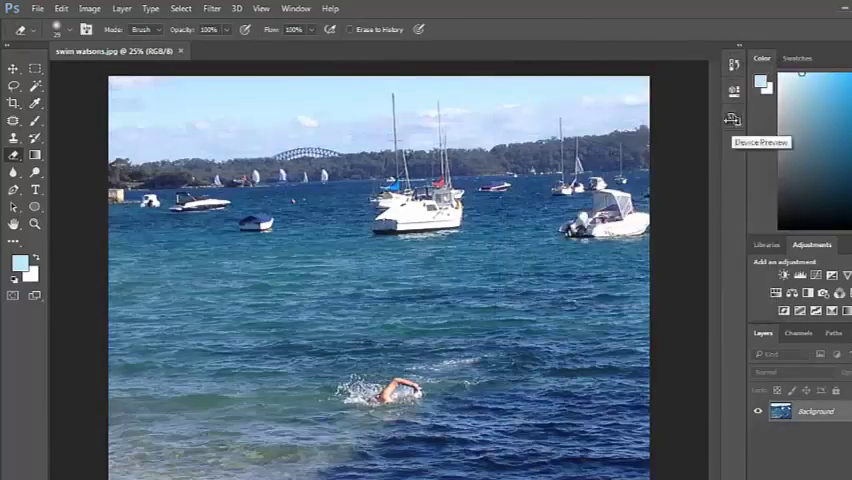
pyautogui.click(90, 8)
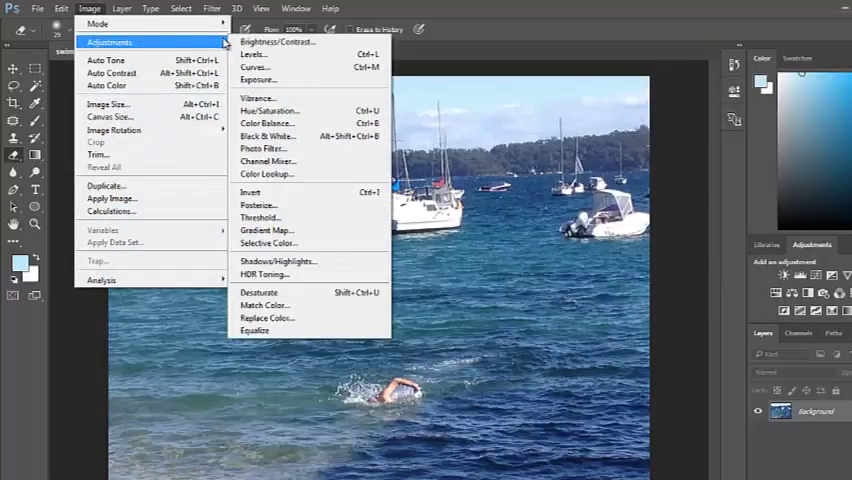
pyautogui.moveTo(256, 67)
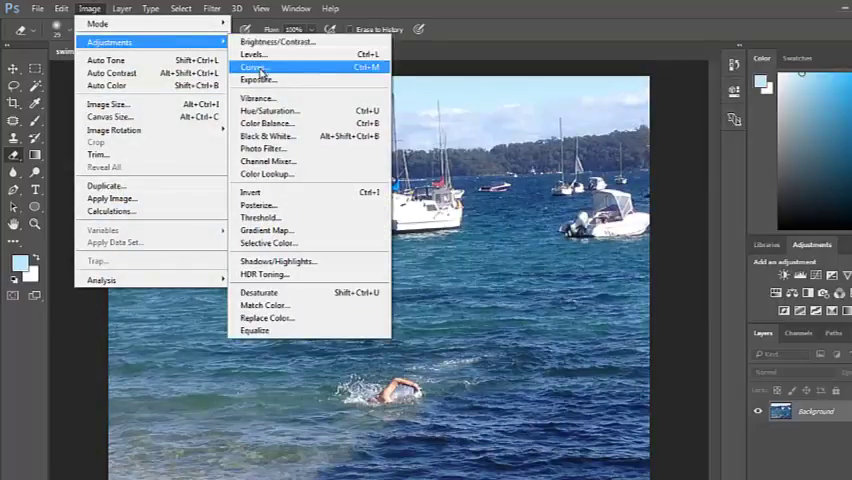
pyautogui.click(254, 67)
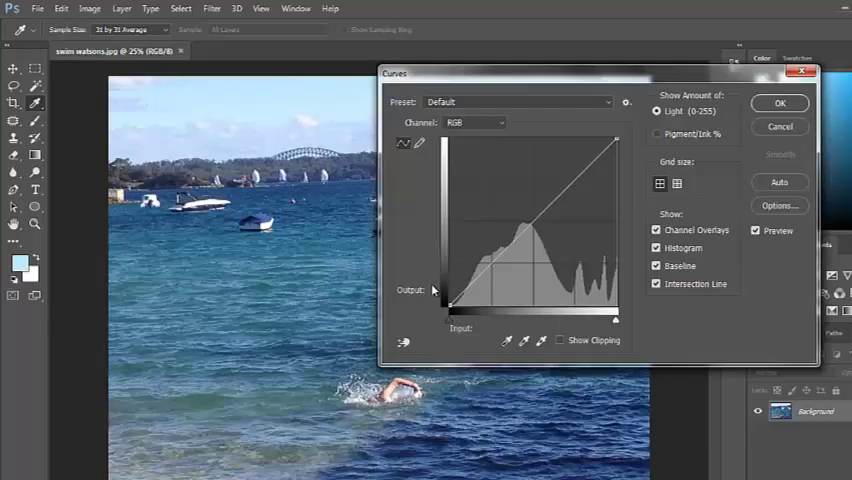
pyautogui.moveTo(430, 202)
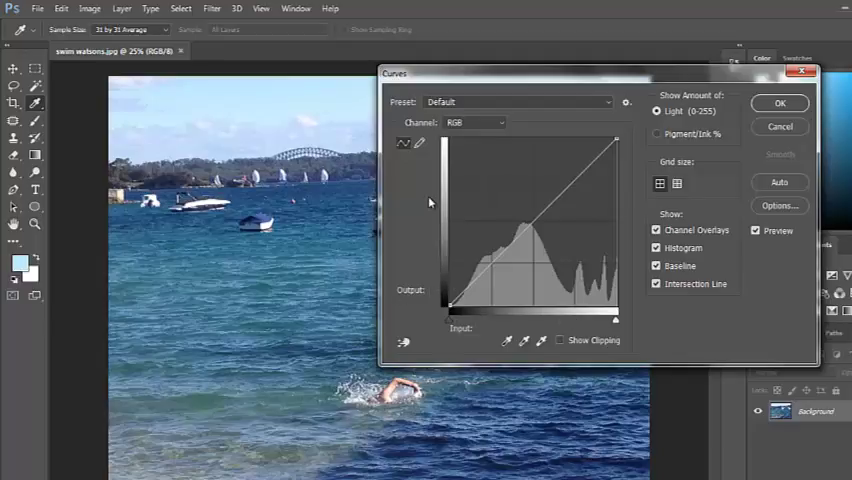
pyautogui.click(470, 287)
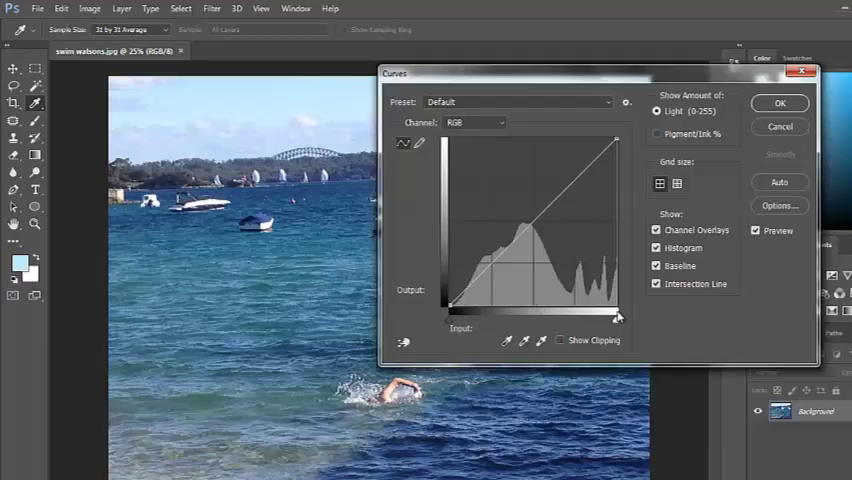
pyautogui.moveTo(515, 96)
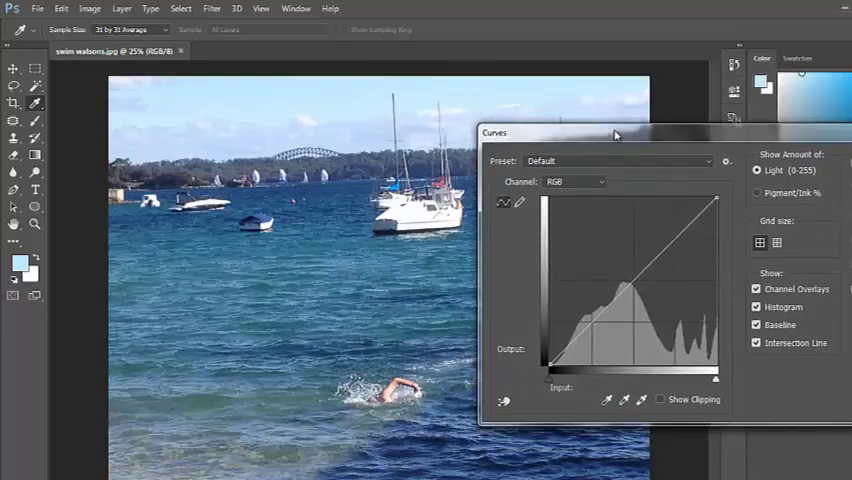
pyautogui.moveTo(713, 201); pyautogui.dragTo(702, 211)
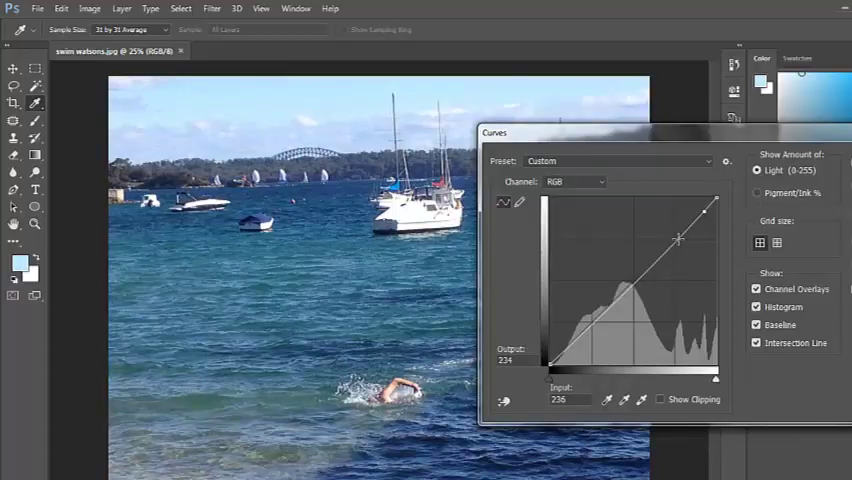
pyautogui.moveTo(678, 238); pyautogui.dragTo(657, 263)
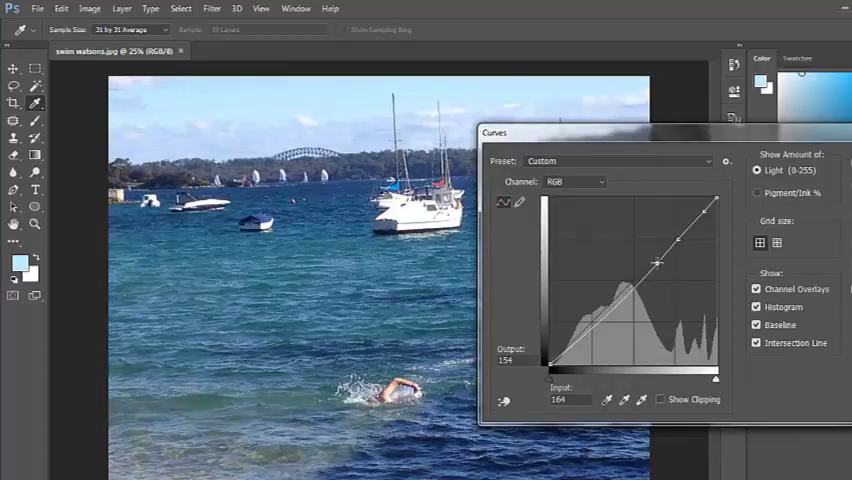
pyautogui.moveTo(657, 262); pyautogui.dragTo(632, 297)
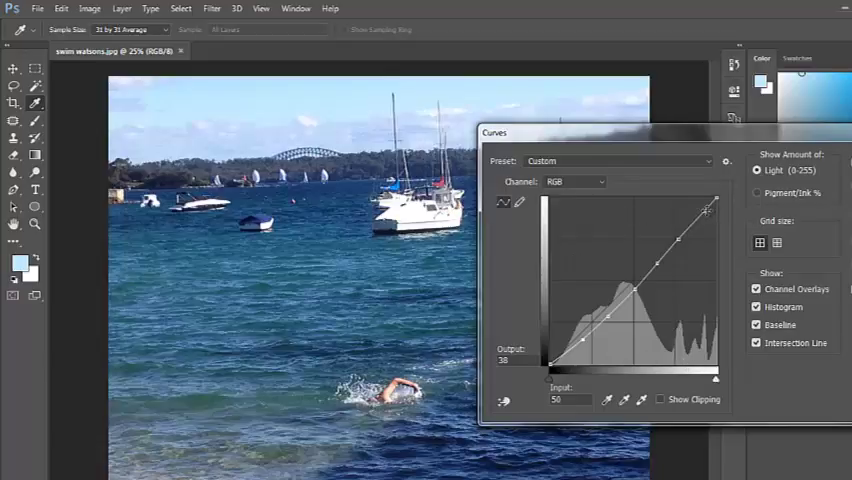
pyautogui.moveTo(705, 210); pyautogui.dragTo(705, 208)
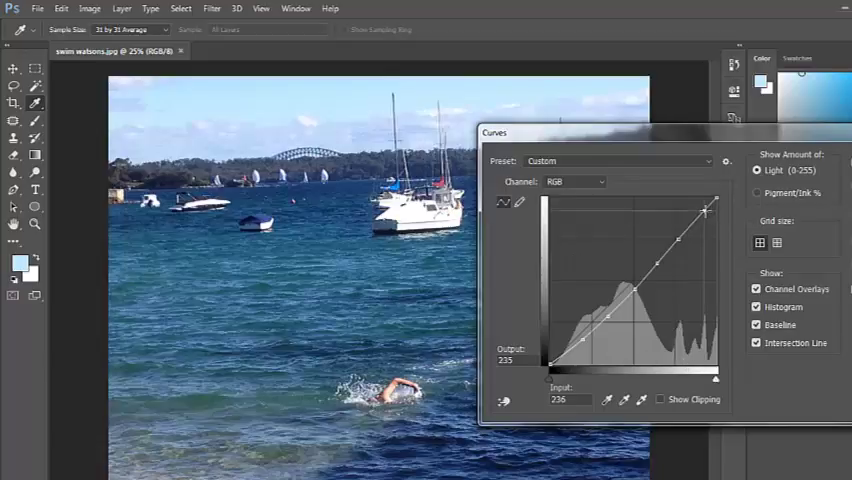
pyautogui.moveTo(704, 209); pyautogui.dragTo(713, 204)
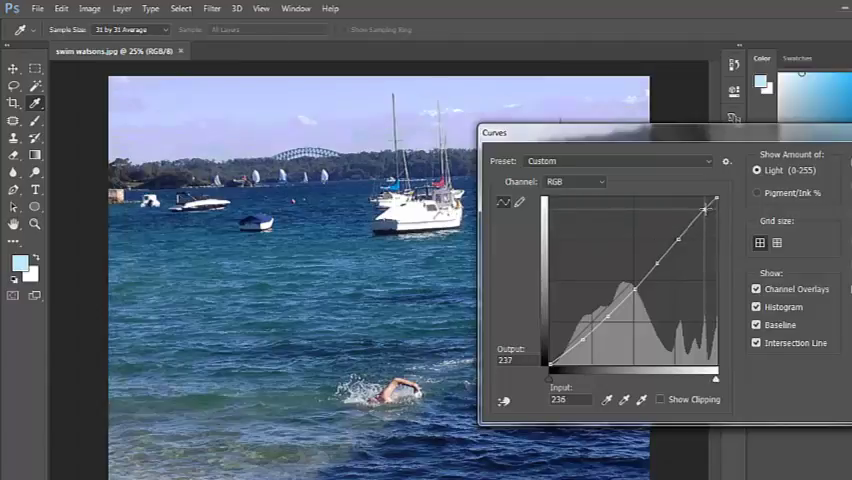
pyautogui.moveTo(710, 207); pyautogui.dragTo(695, 202)
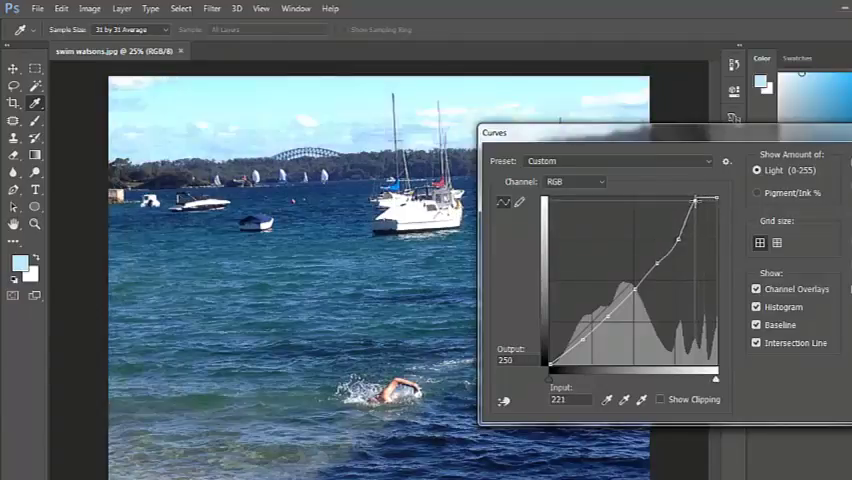
pyautogui.moveTo(697, 201); pyautogui.dragTo(707, 212)
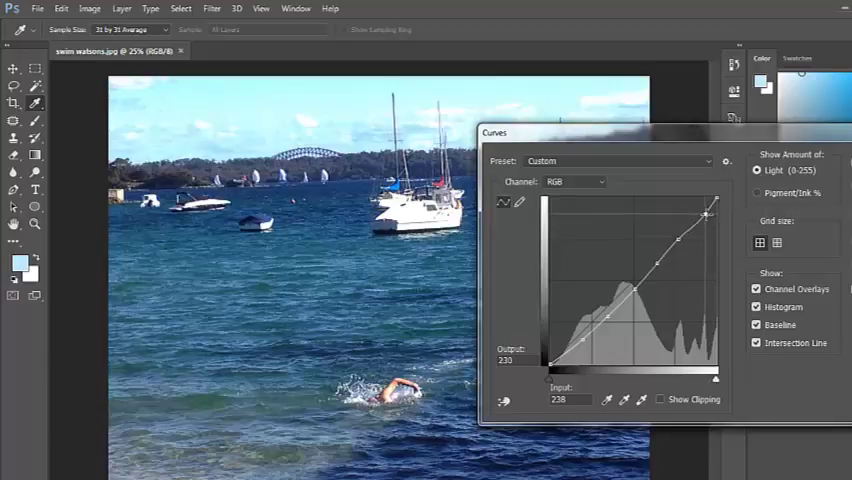
pyautogui.moveTo(712, 210); pyautogui.dragTo(705, 220)
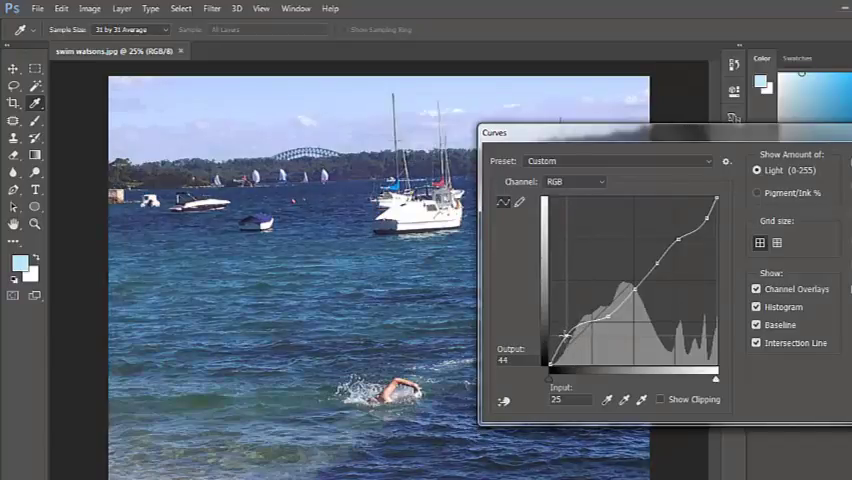
pyautogui.moveTo(568, 336); pyautogui.dragTo(575, 348)
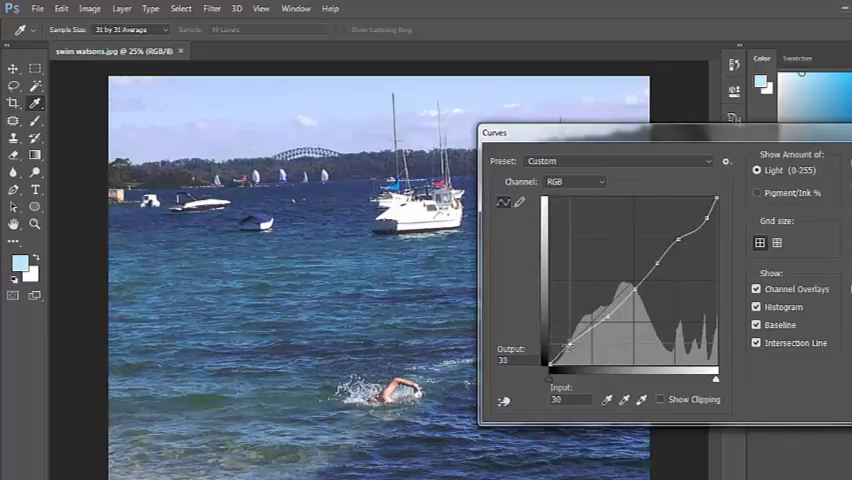
pyautogui.moveTo(575, 345); pyautogui.dragTo(575, 355)
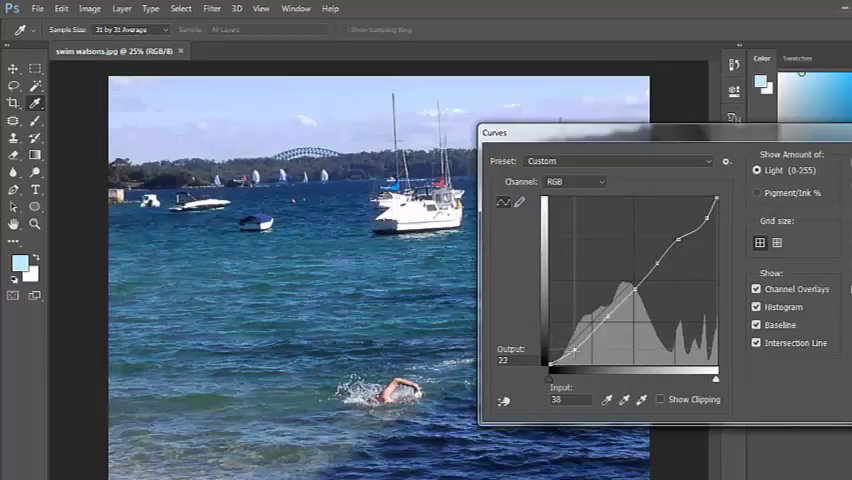
pyautogui.moveTo(575, 347); pyautogui.dragTo(586, 347)
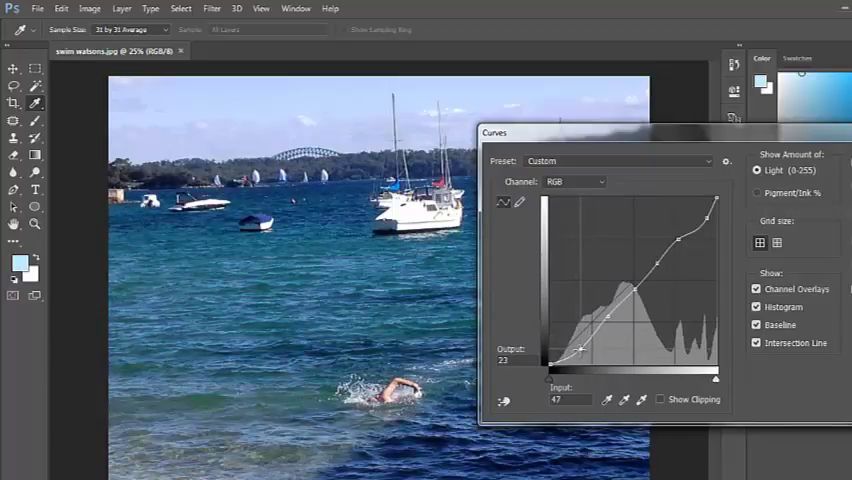
pyautogui.moveTo(581, 346); pyautogui.dragTo(581, 346)
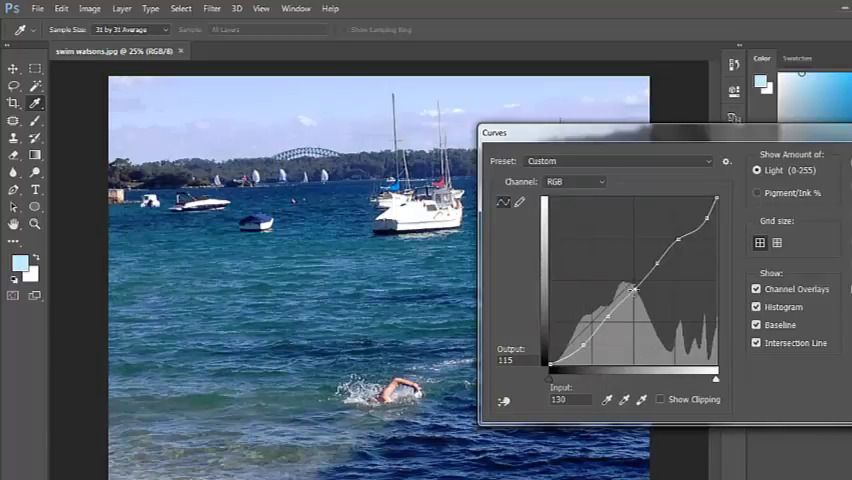
pyautogui.moveTo(634, 289); pyautogui.dragTo(625, 282)
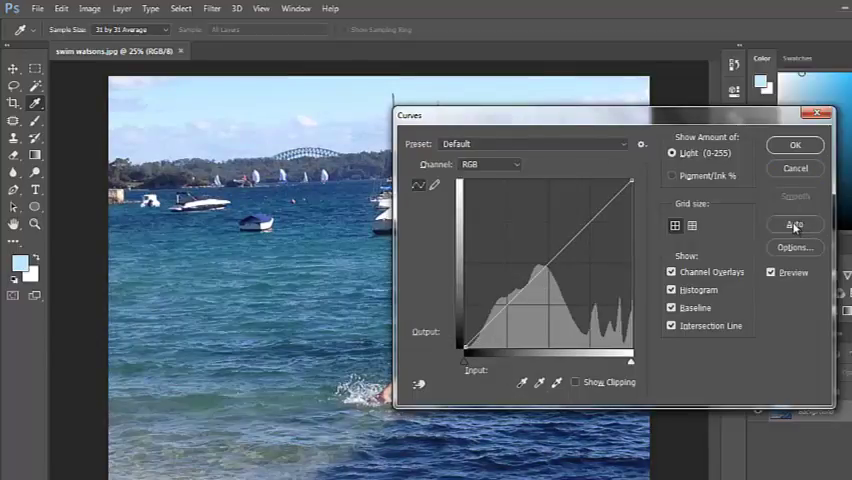
# Apply Curves Auto correction and confirm with OK.
pyautogui.click(794, 223)
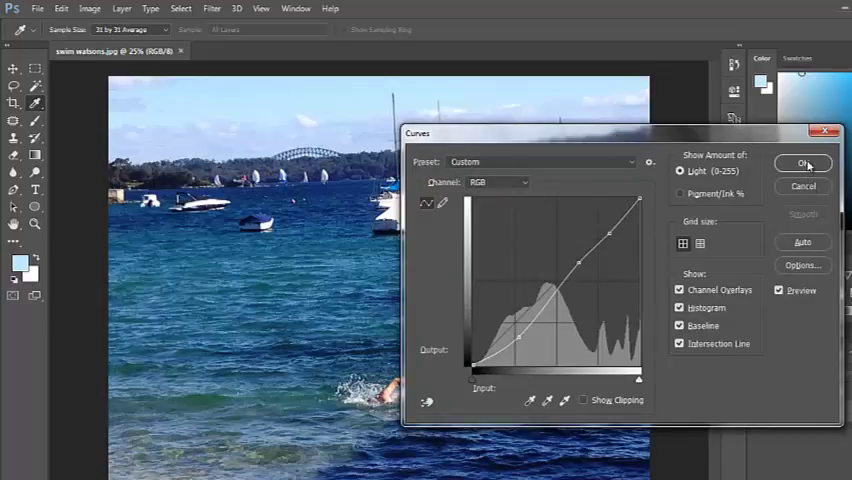
pyautogui.click(803, 163)
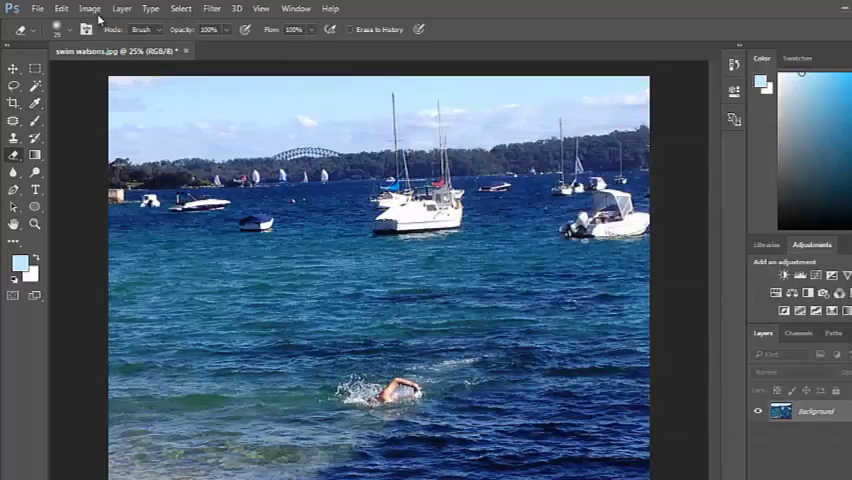
# Apply Hue/Saturation with hue +6 and saturation +12 to the swim photo.
pyautogui.click(90, 8)
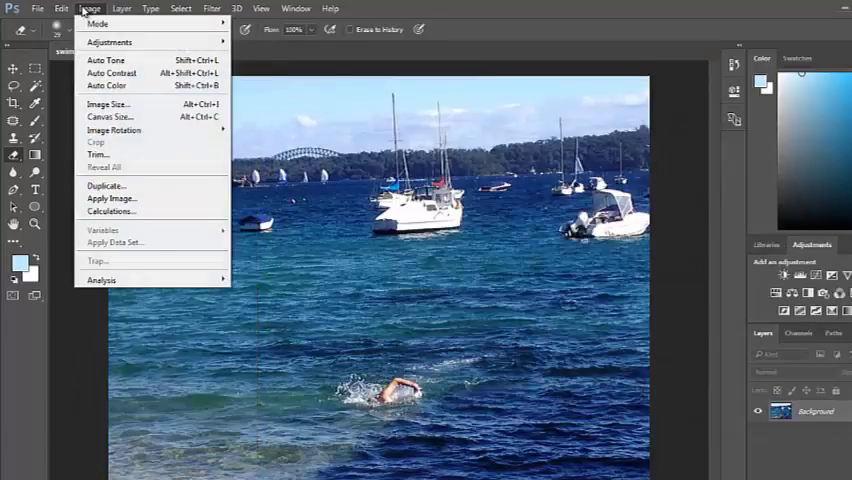
pyautogui.moveTo(109, 41)
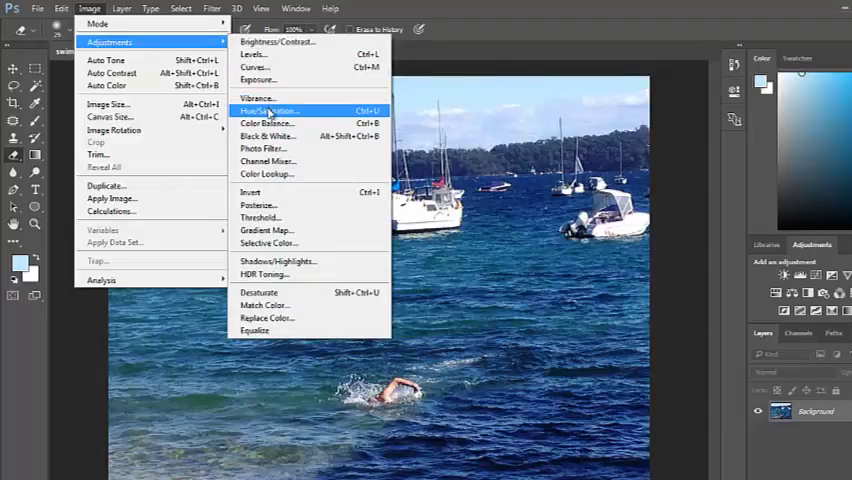
pyautogui.click(268, 111)
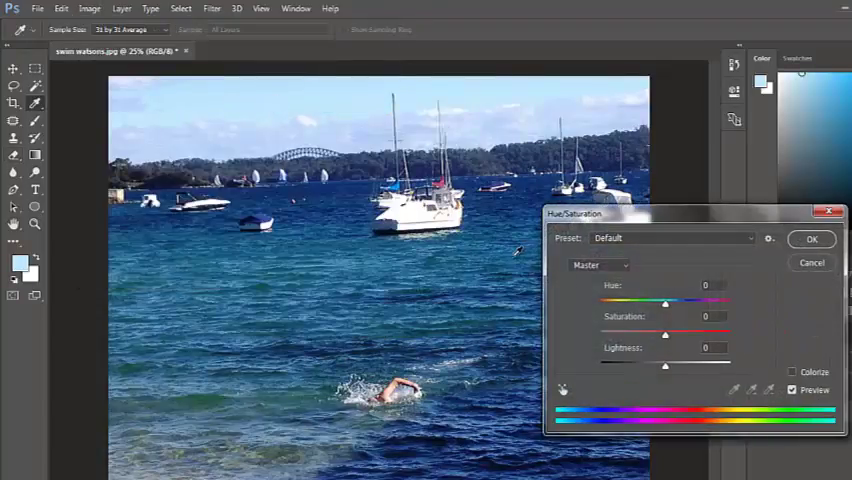
pyautogui.moveTo(665, 303); pyautogui.dragTo(657, 303)
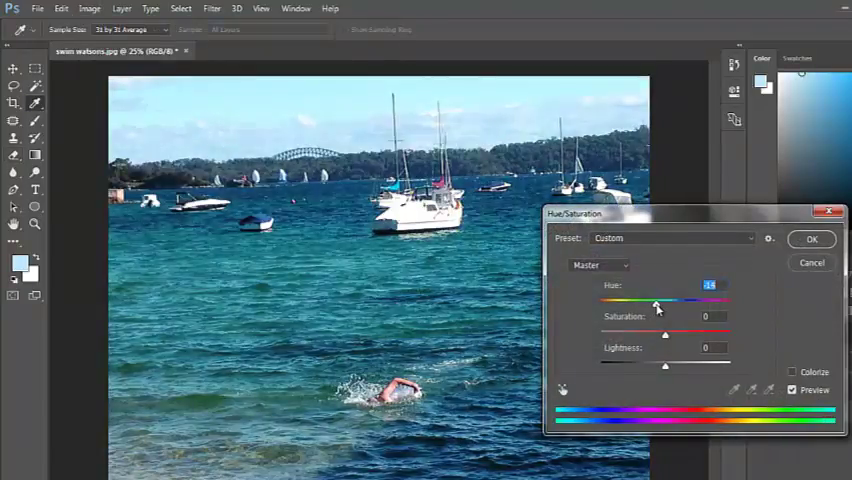
pyautogui.moveTo(656, 304); pyautogui.dragTo(668, 304)
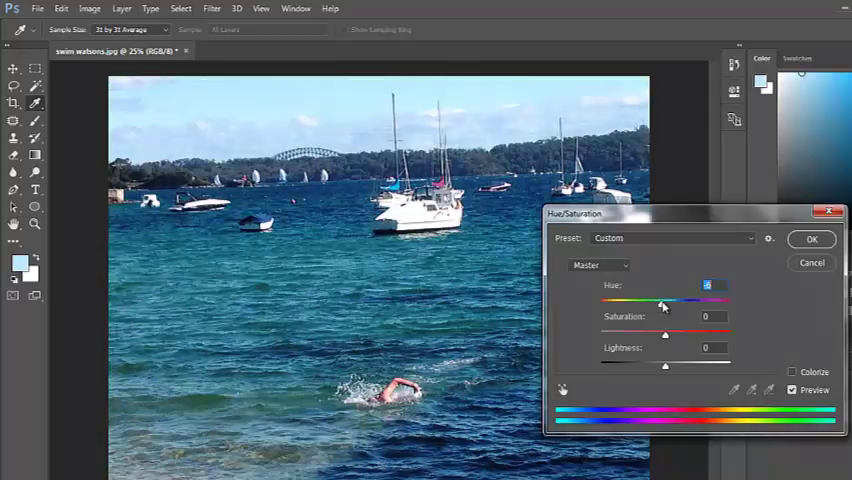
pyautogui.moveTo(665, 303); pyautogui.dragTo(685, 303)
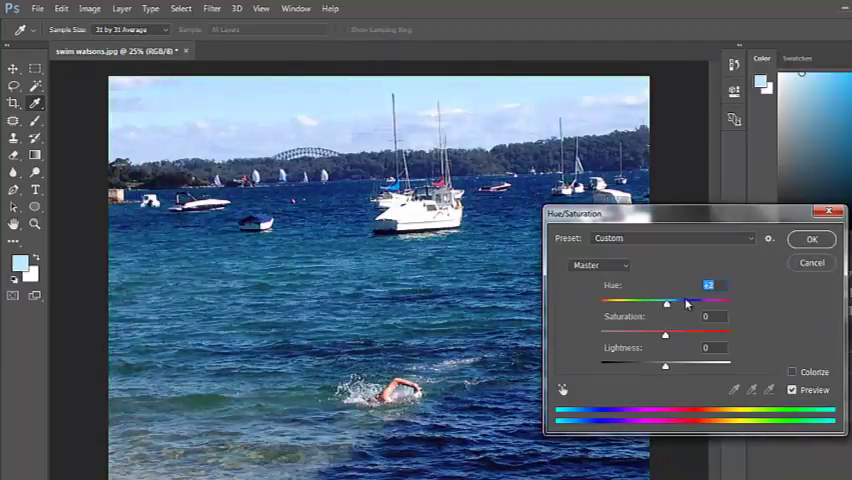
pyautogui.moveTo(666, 303); pyautogui.dragTo(672, 305)
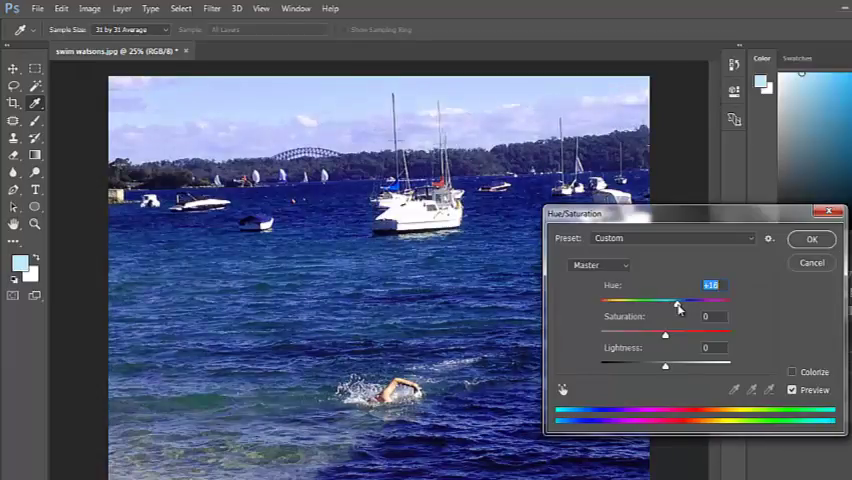
pyautogui.moveTo(680, 302); pyautogui.dragTo(677, 302)
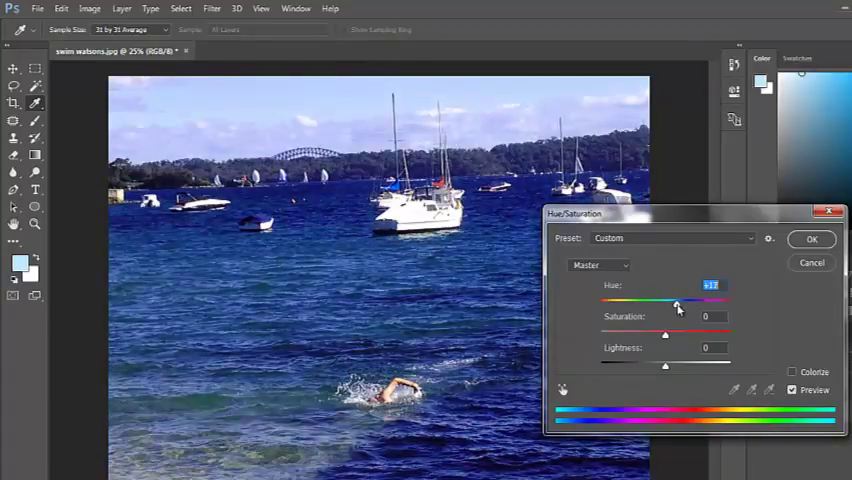
pyautogui.moveTo(677, 302); pyautogui.dragTo(668, 302)
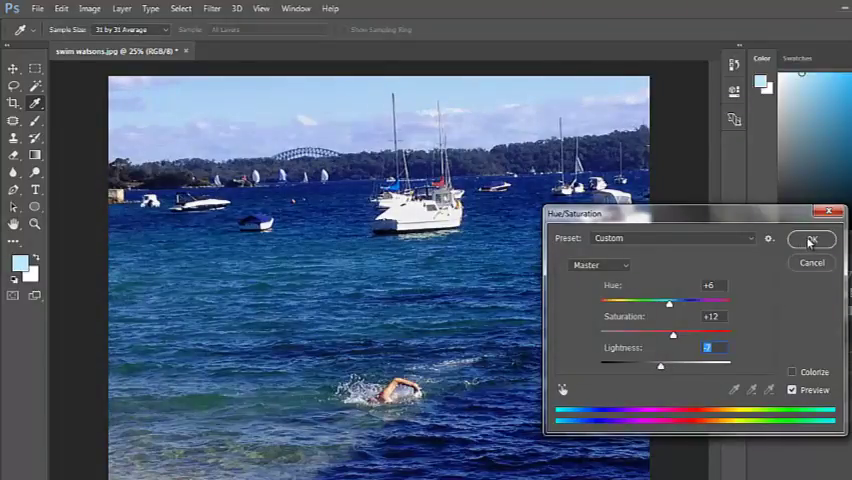
pyautogui.click(808, 240)
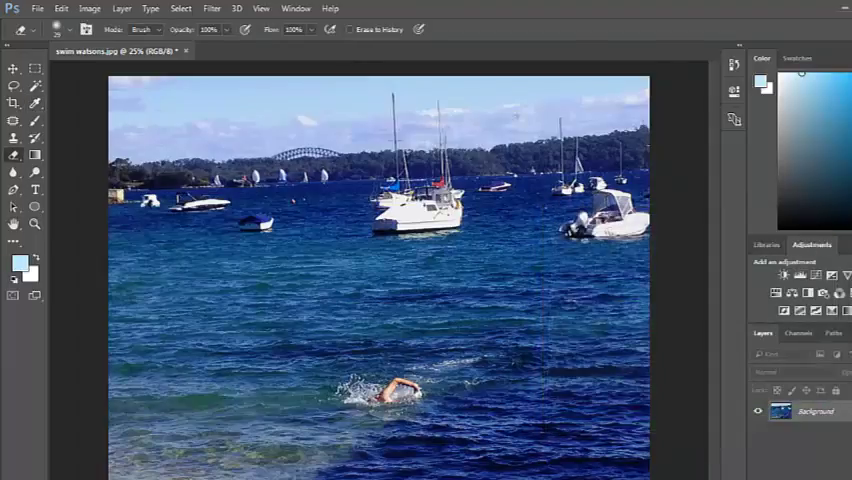
# Compare the snapshot, Open and Curves states in History, ending on Curves.
pyautogui.click(295, 8)
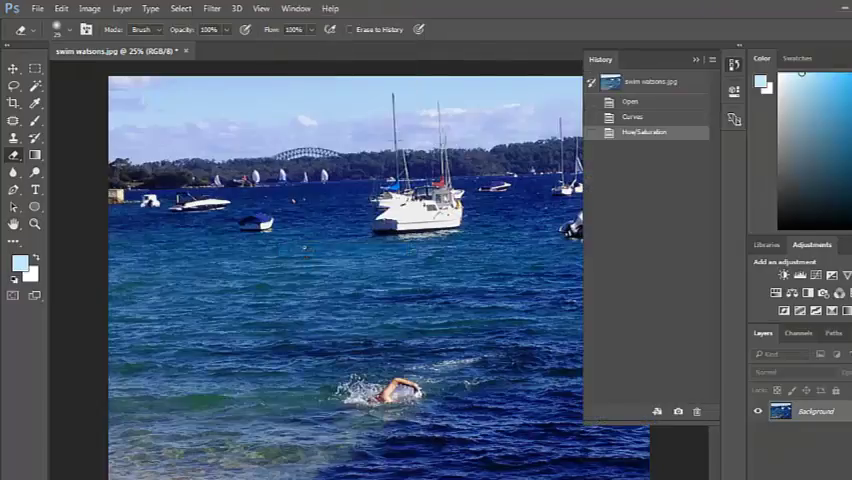
pyautogui.click(648, 83)
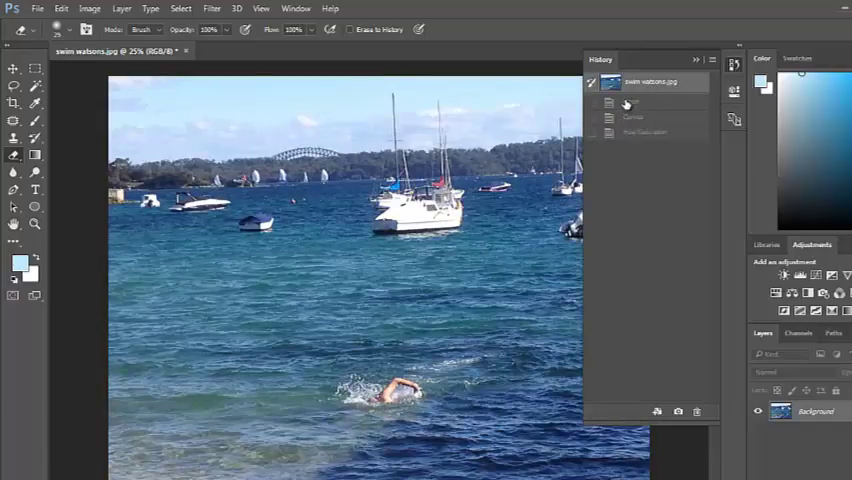
pyautogui.click(631, 101)
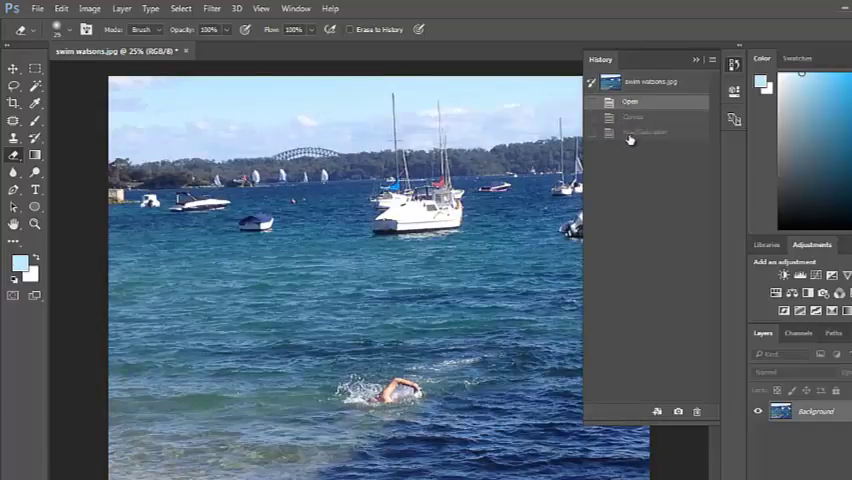
pyautogui.click(645, 133)
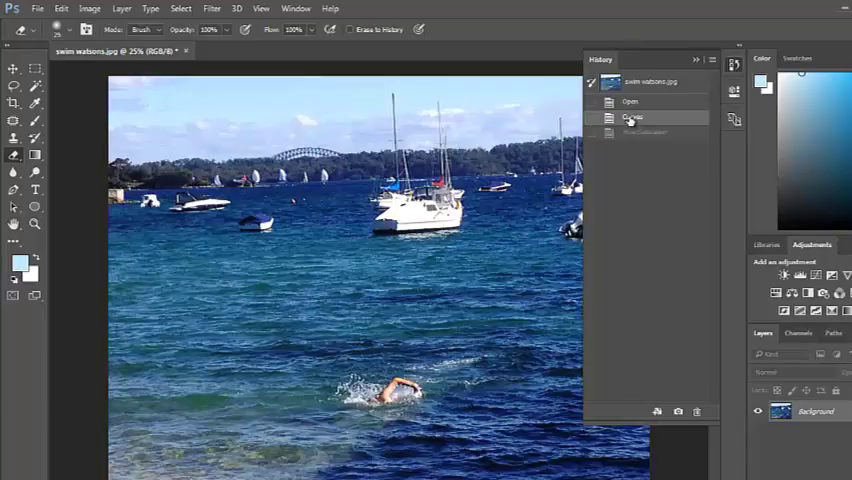
pyautogui.click(632, 117)
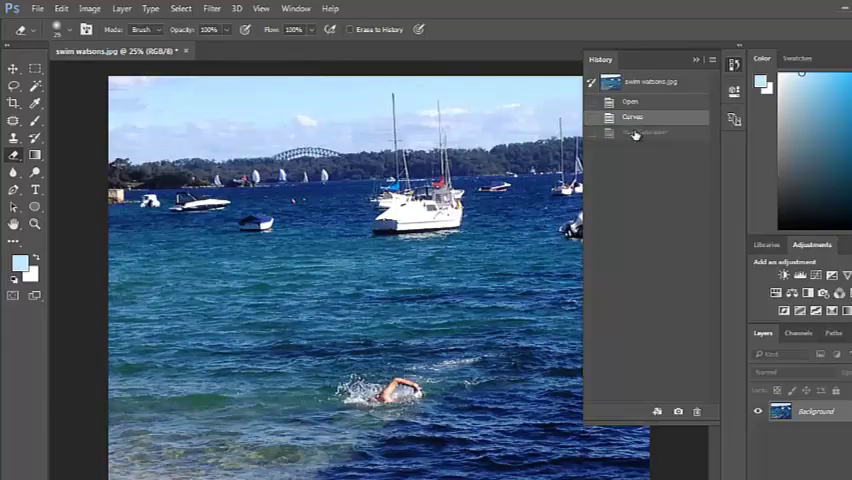